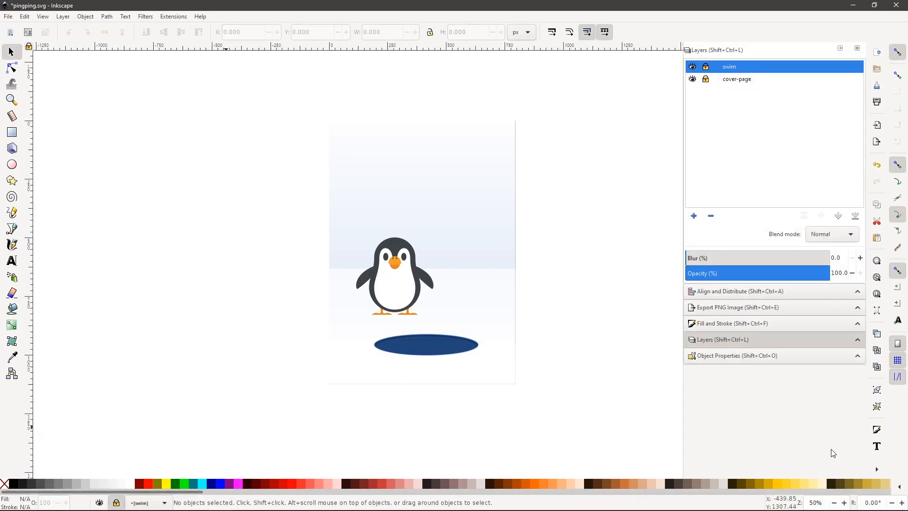
pyautogui.moveTo(823, 414)
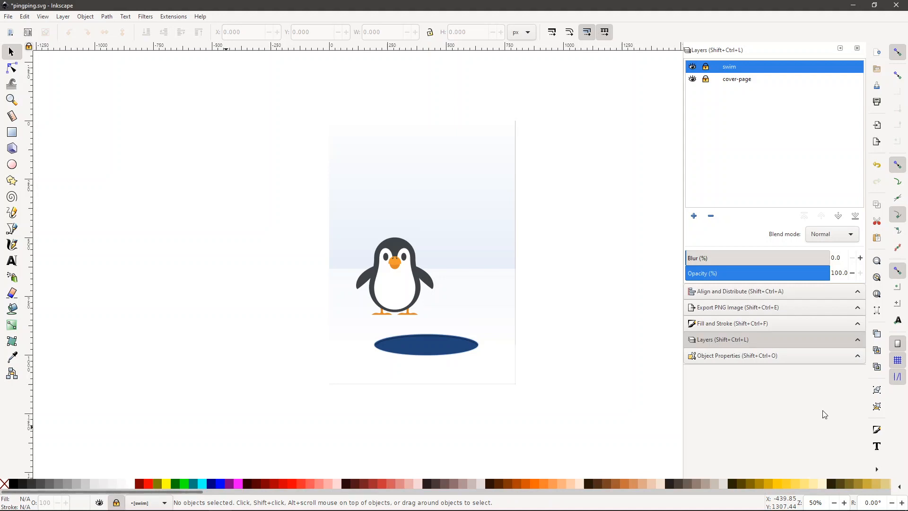
pyautogui.moveTo(748, 36)
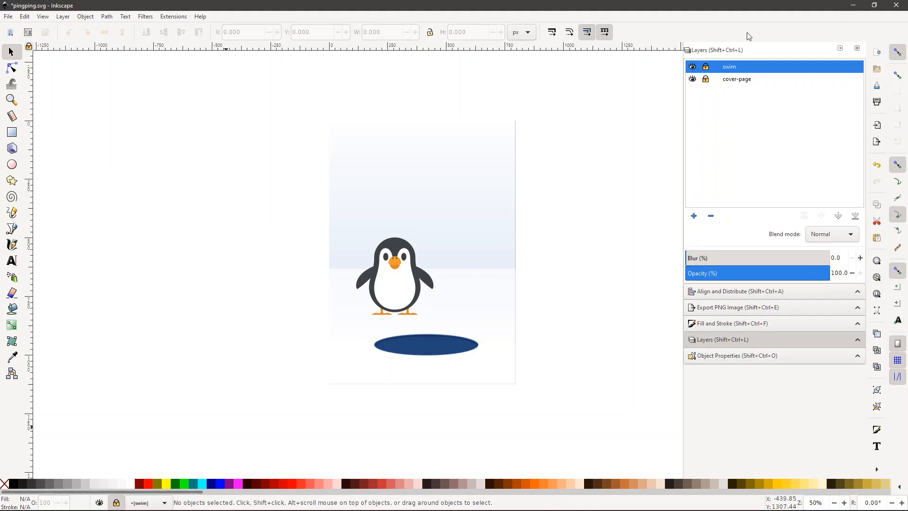
# Step: Reveal the Extensions > Scripting menu with 'Add script to active Layer', then dismiss it
pyautogui.click(692, 66)
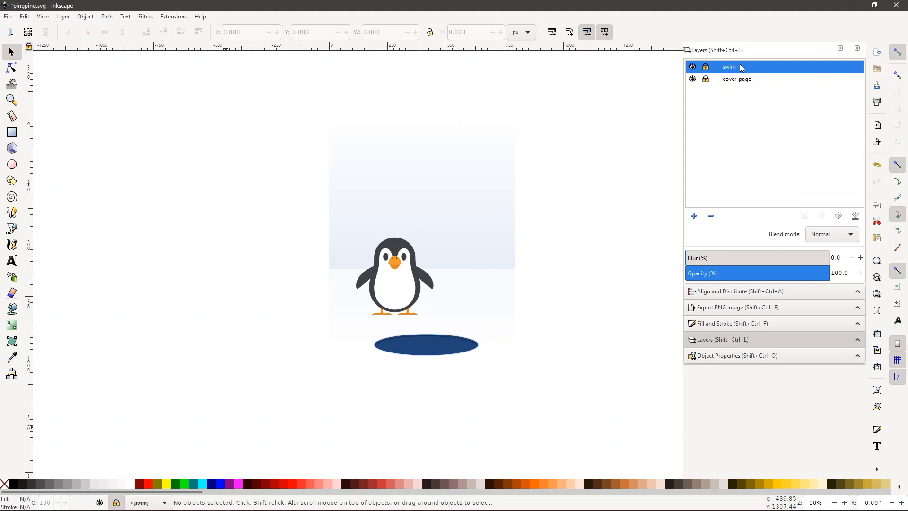
pyautogui.moveTo(176, 12)
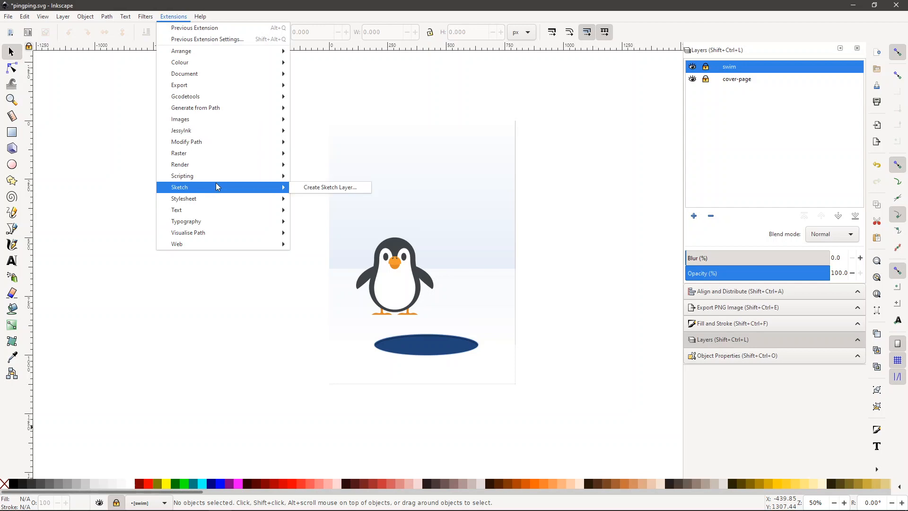
pyautogui.moveTo(182, 175)
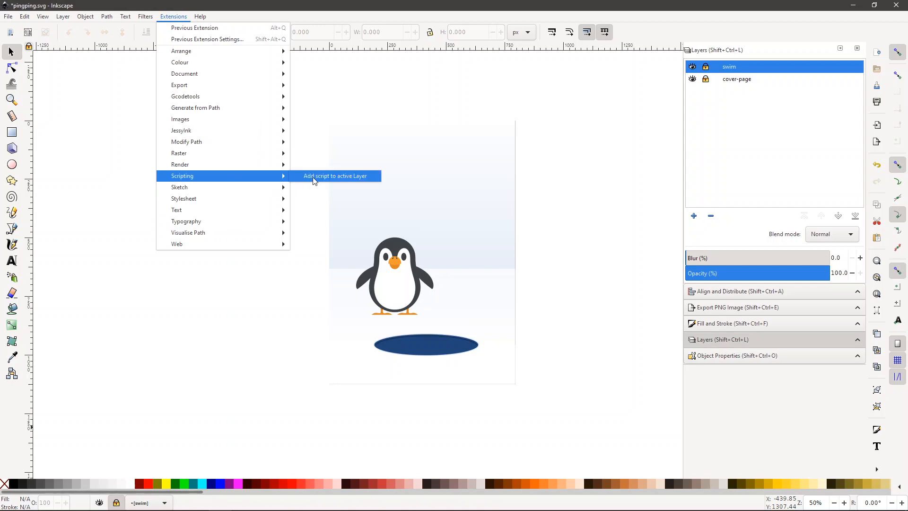
pyautogui.moveTo(338, 180)
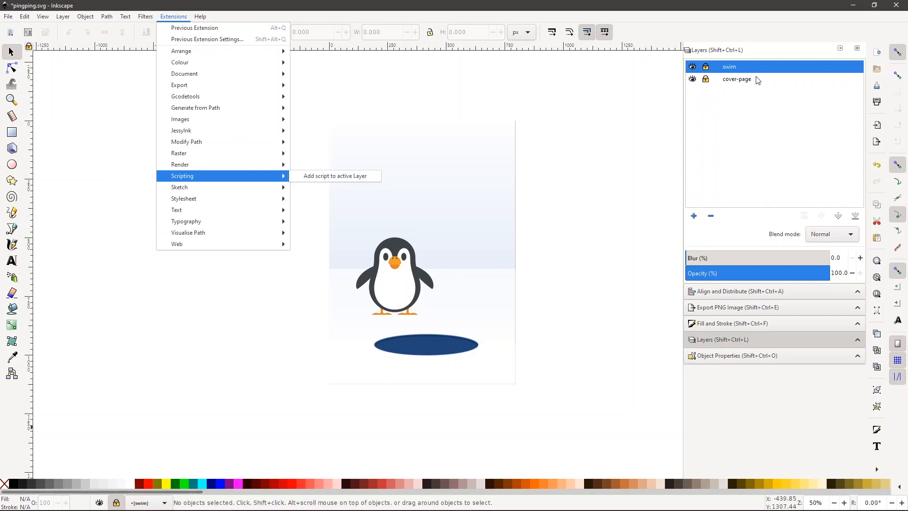
pyautogui.moveTo(756, 68)
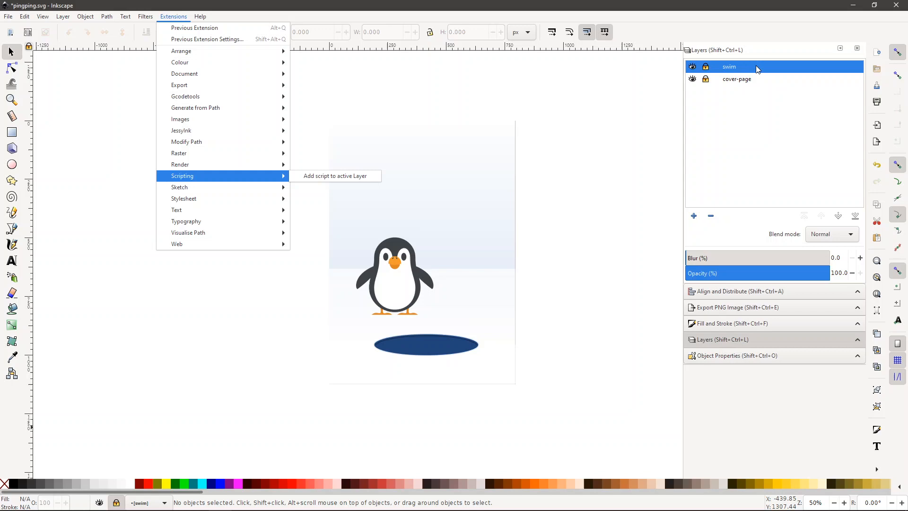
pyautogui.click(146, 124)
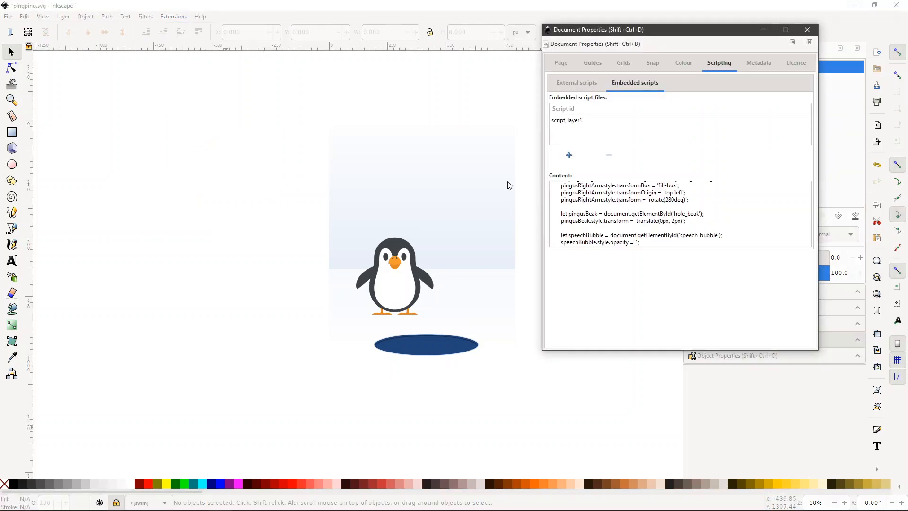
# Step: Review the full script_layer1 code under Embedded scripts and close Document Properties
pyautogui.scroll(-3)
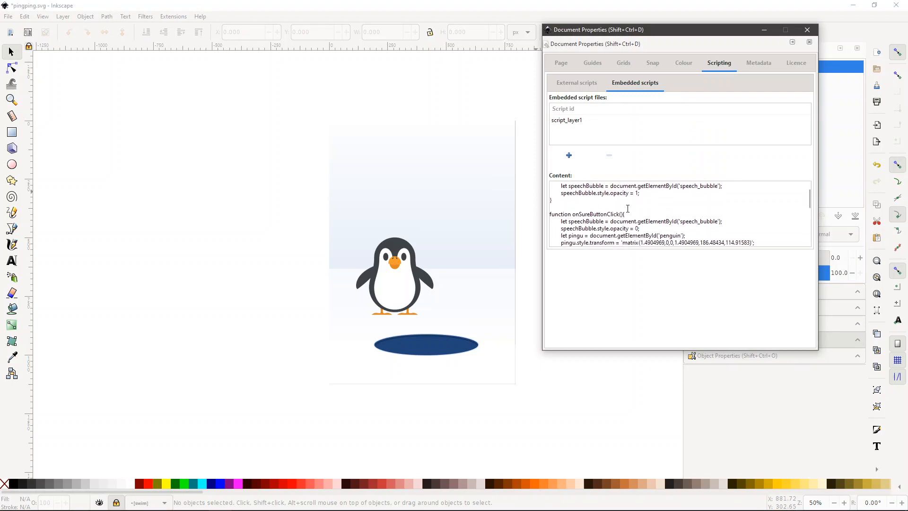
pyautogui.scroll(-3)
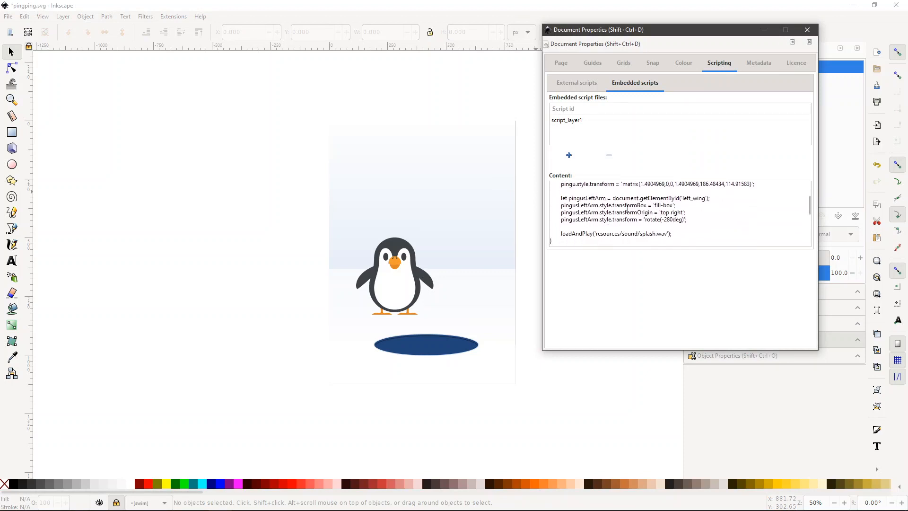
pyautogui.scroll(-3)
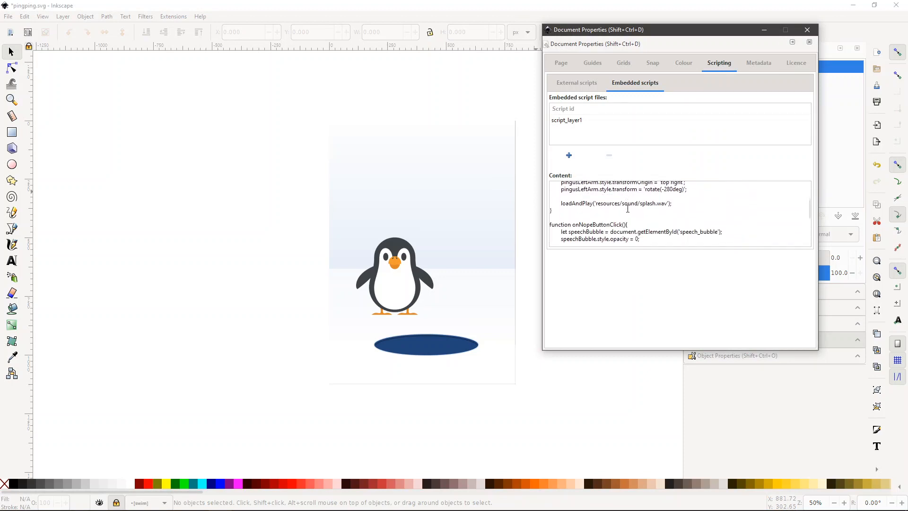
pyautogui.scroll(-3)
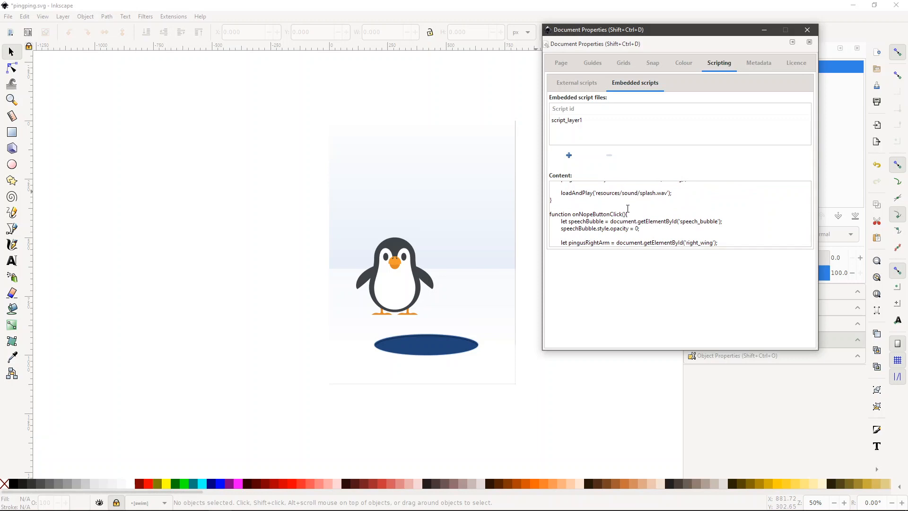
pyautogui.scroll(-3)
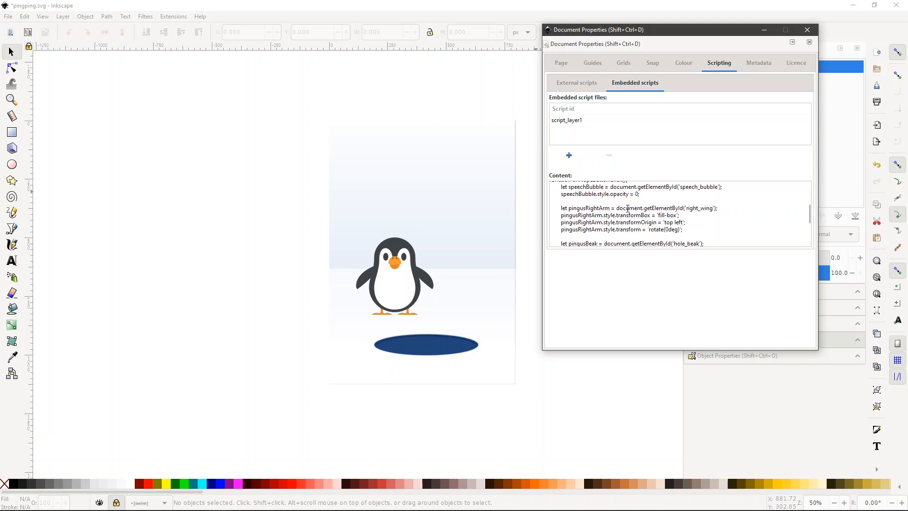
pyautogui.scroll(-3)
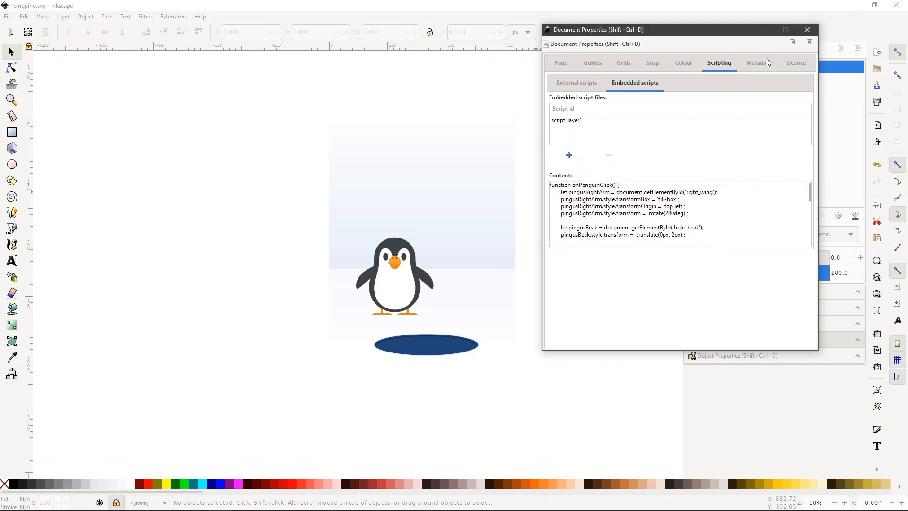
pyautogui.click(806, 30)
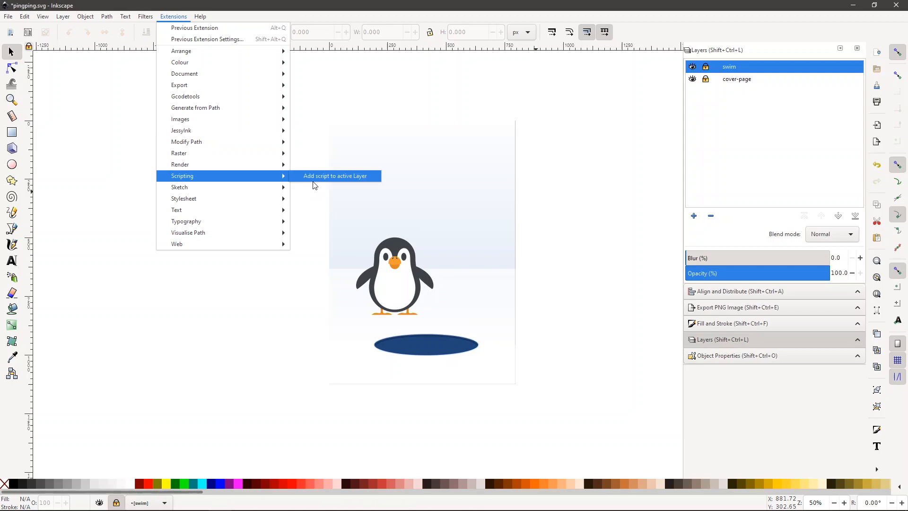
pyautogui.moveTo(317, 180)
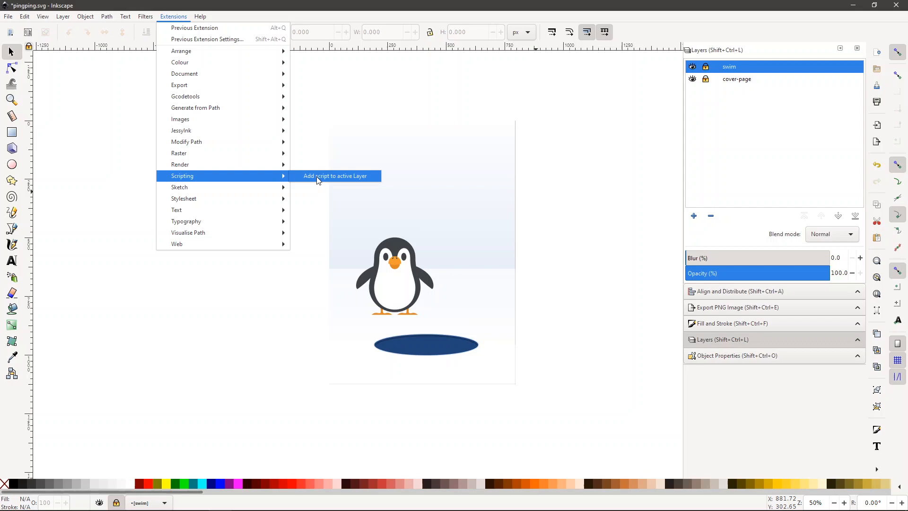
# Step: Launch 'Add script to active Layer' to bring up the layer script in the Tk editor
pyautogui.click(334, 176)
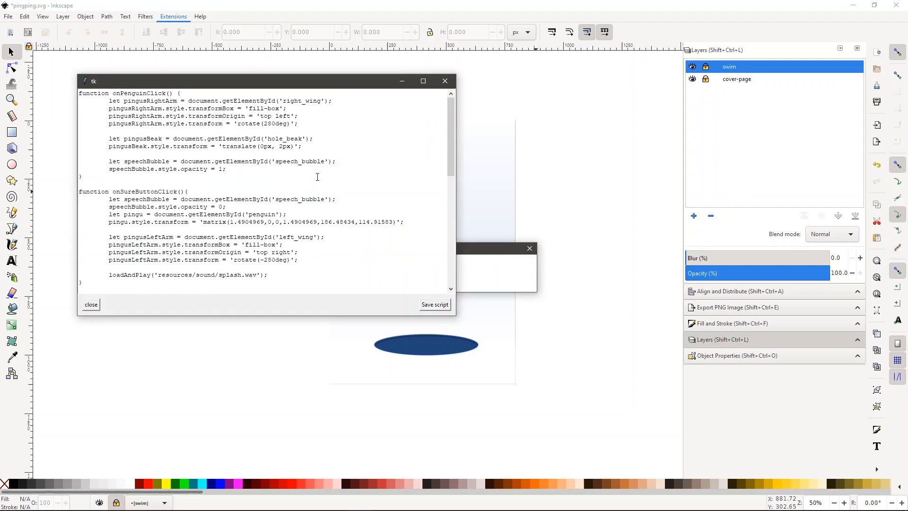
# Step: Scroll through the penguin click-handler script in the Tk editor and close it without saving
pyautogui.scroll(-3)
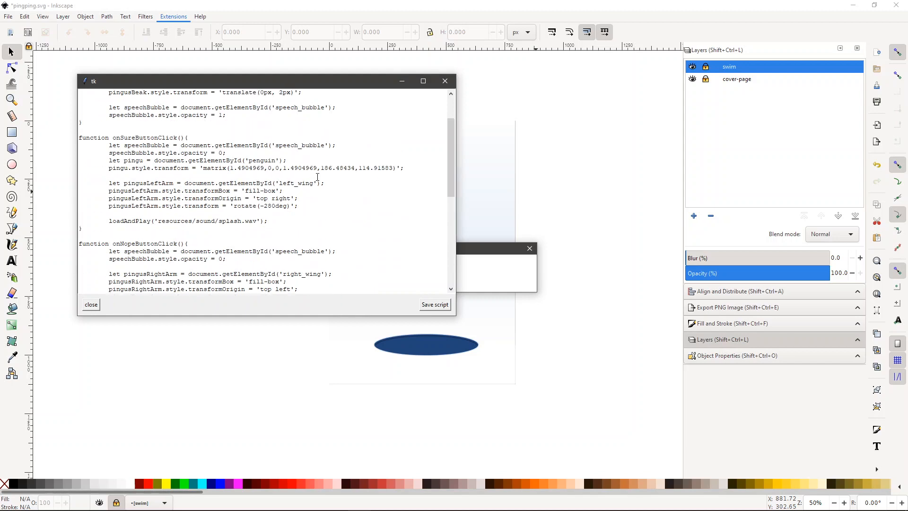
pyautogui.scroll(3)
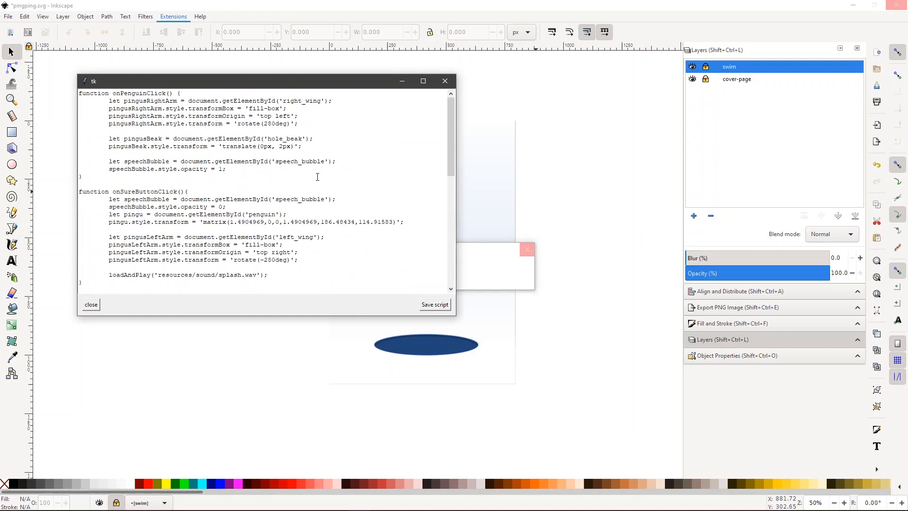
pyautogui.scroll(-3)
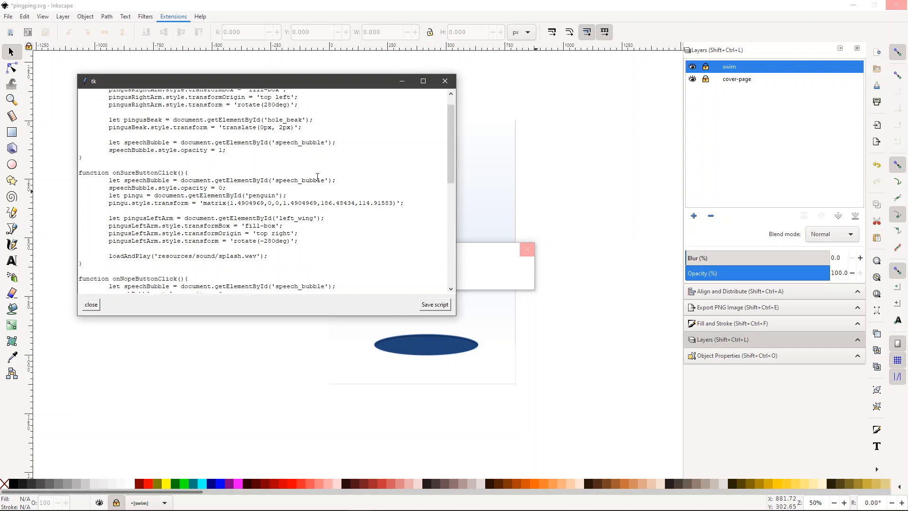
pyautogui.scroll(3)
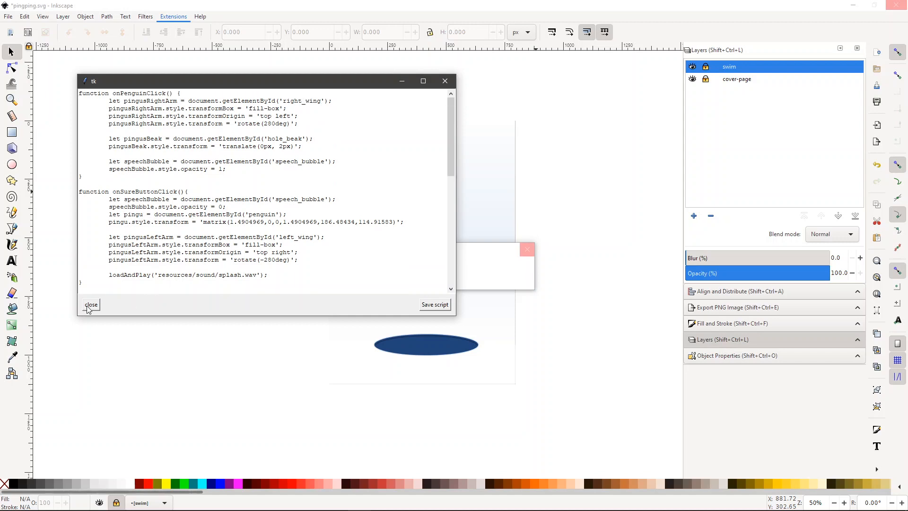
pyautogui.click(91, 304)
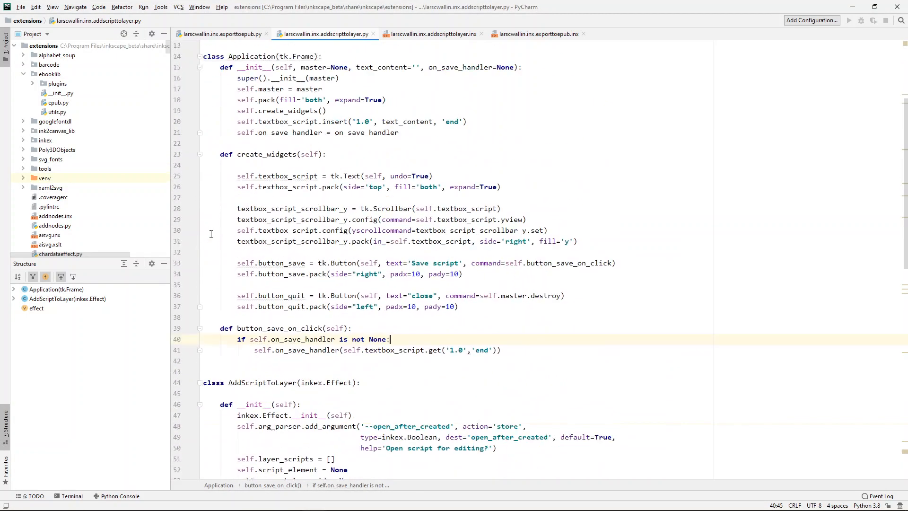
pyautogui.scroll(-3)
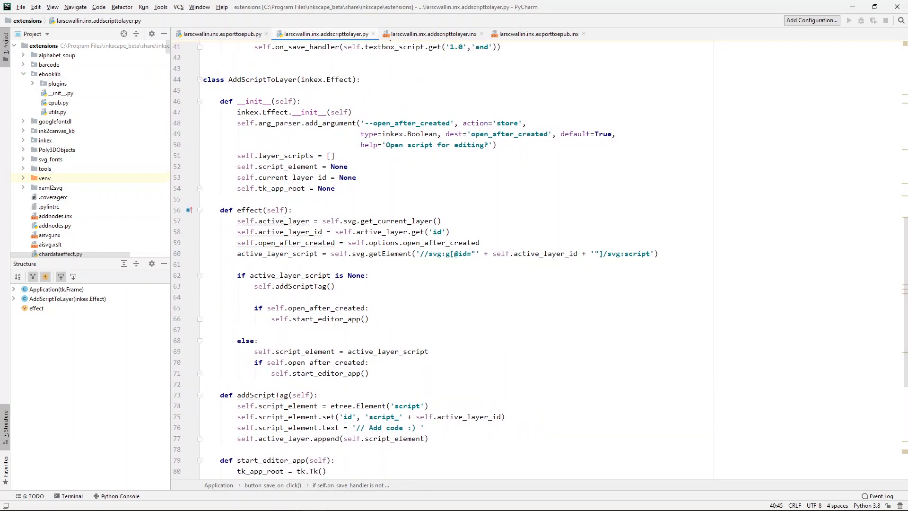
pyautogui.click(384, 220)
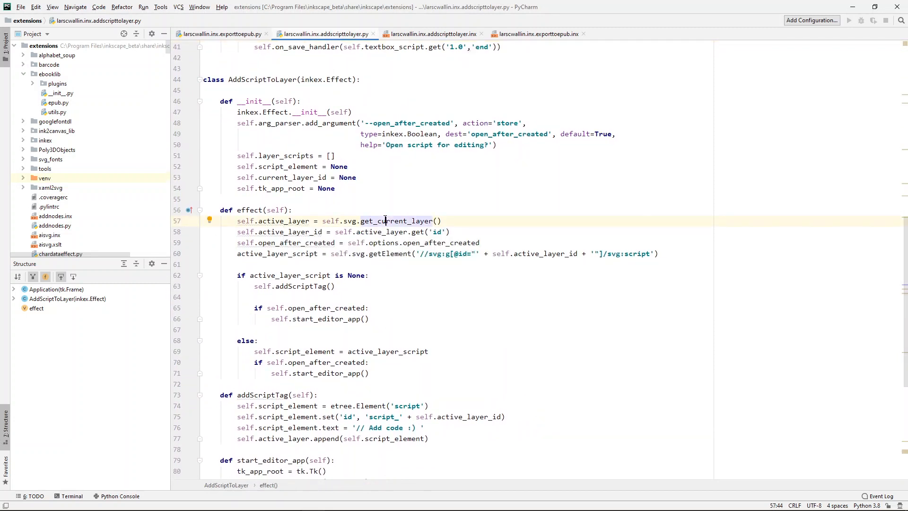
pyautogui.scroll(-3)
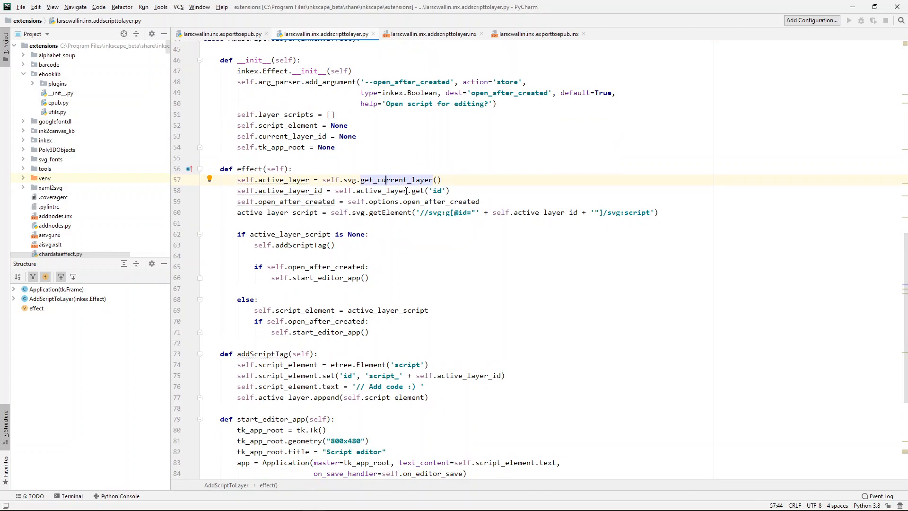
pyautogui.moveTo(431, 191)
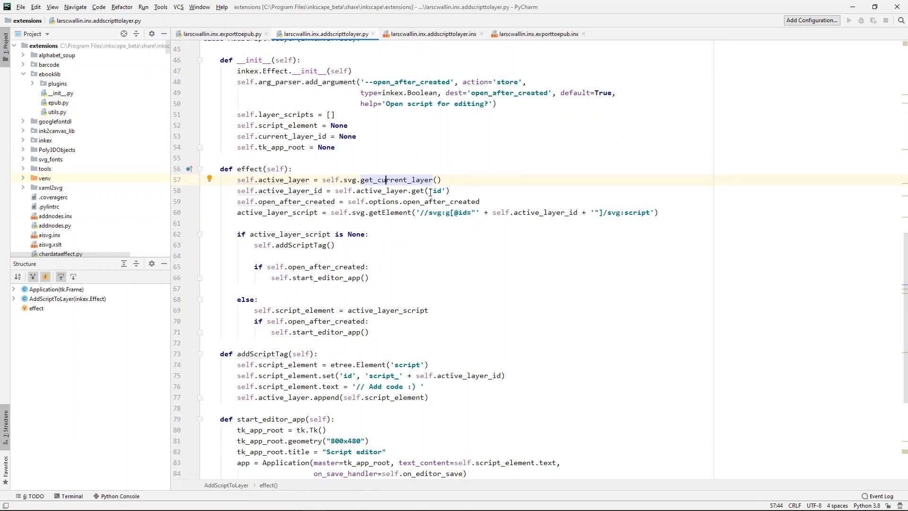
pyautogui.moveTo(308, 215)
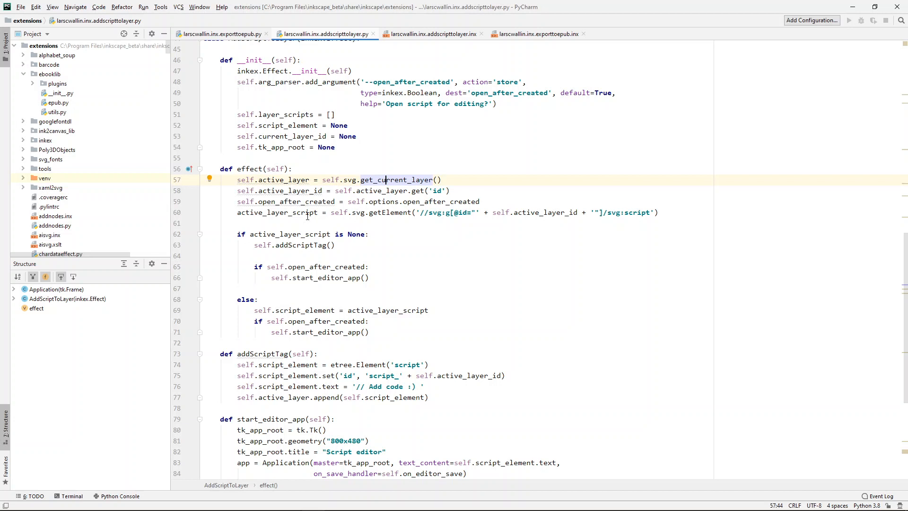
pyautogui.moveTo(469, 213)
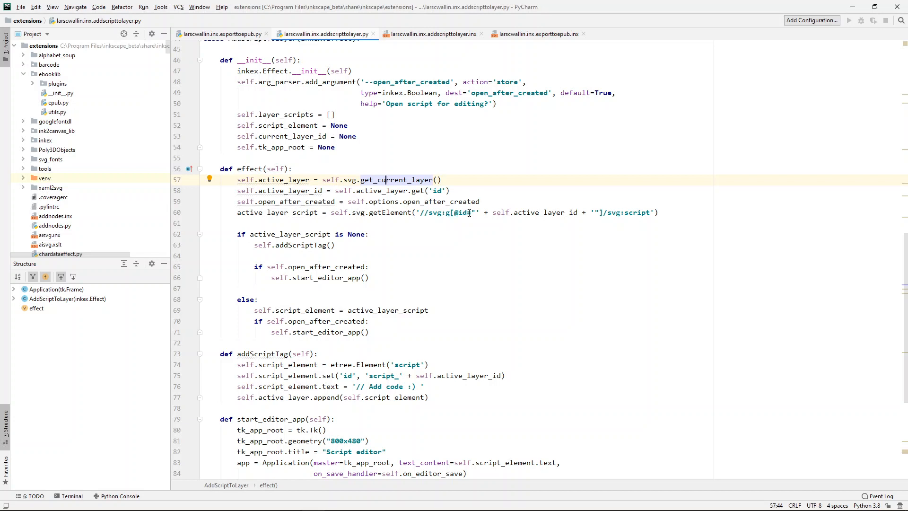
pyautogui.scroll(3)
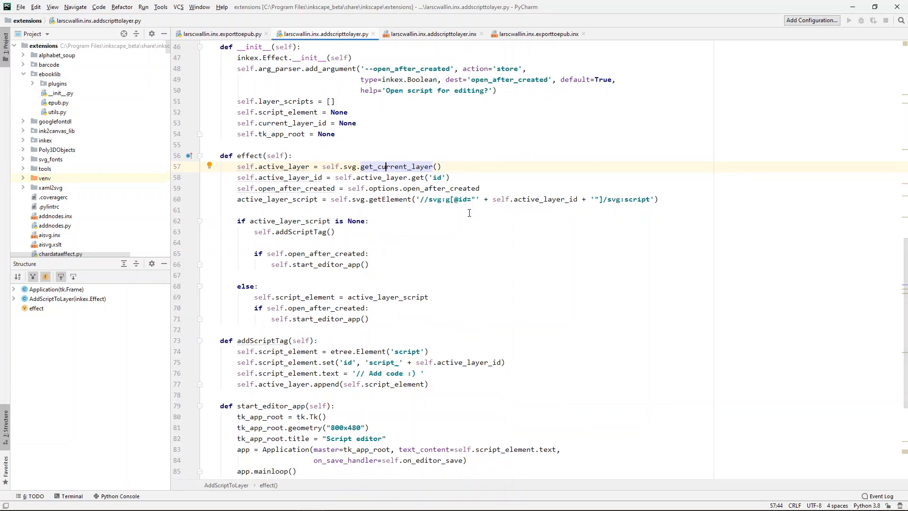
pyautogui.scroll(-3)
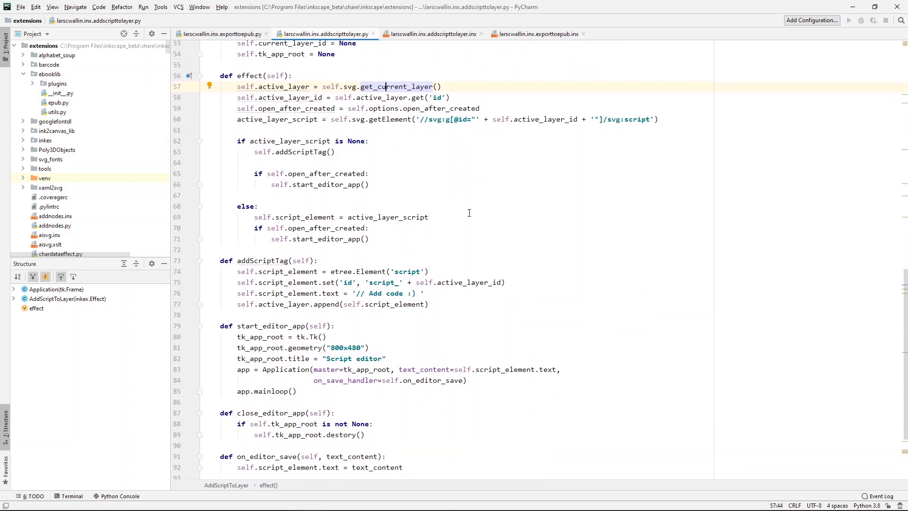
pyautogui.scroll(3)
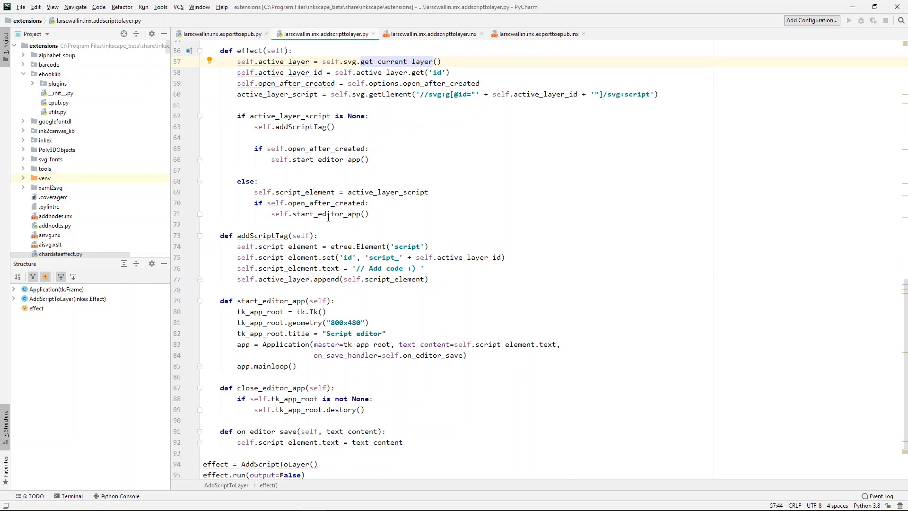
pyautogui.scroll(3)
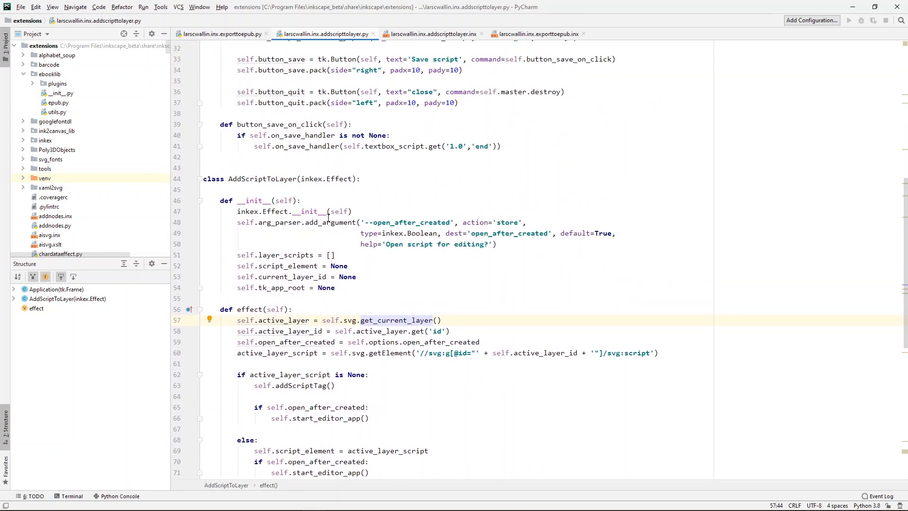
pyautogui.scroll(3)
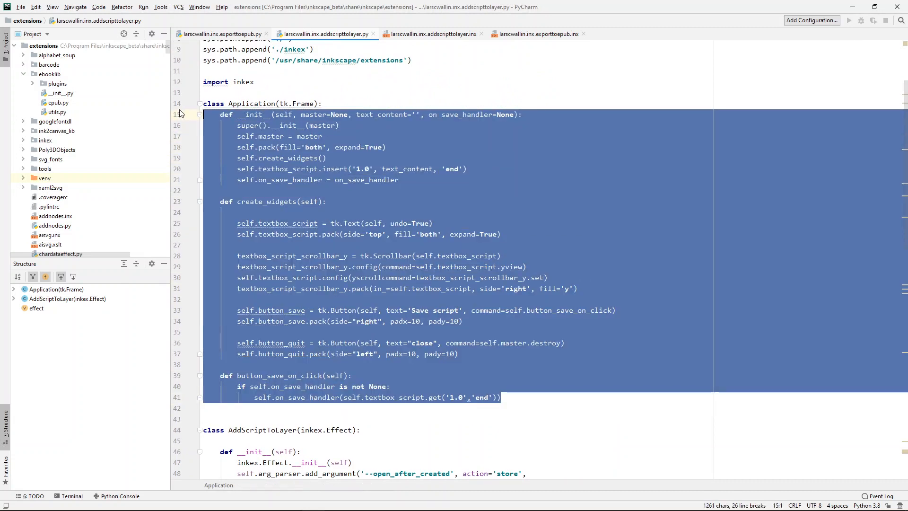
pyautogui.click(295, 104)
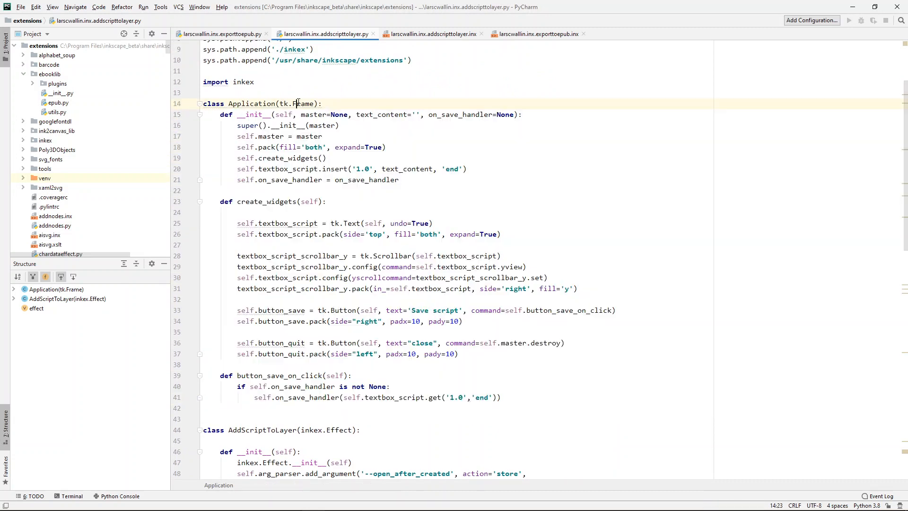
pyautogui.click(303, 223)
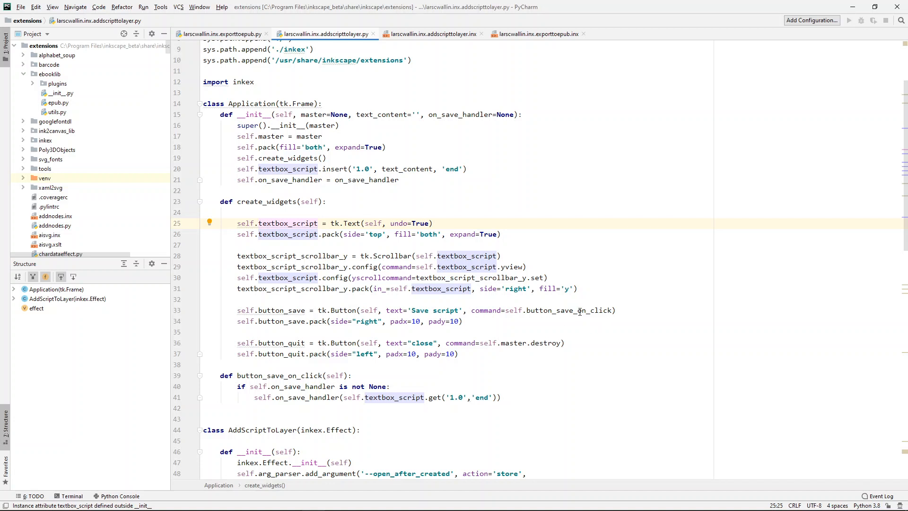
pyautogui.doubleClick(569, 310)
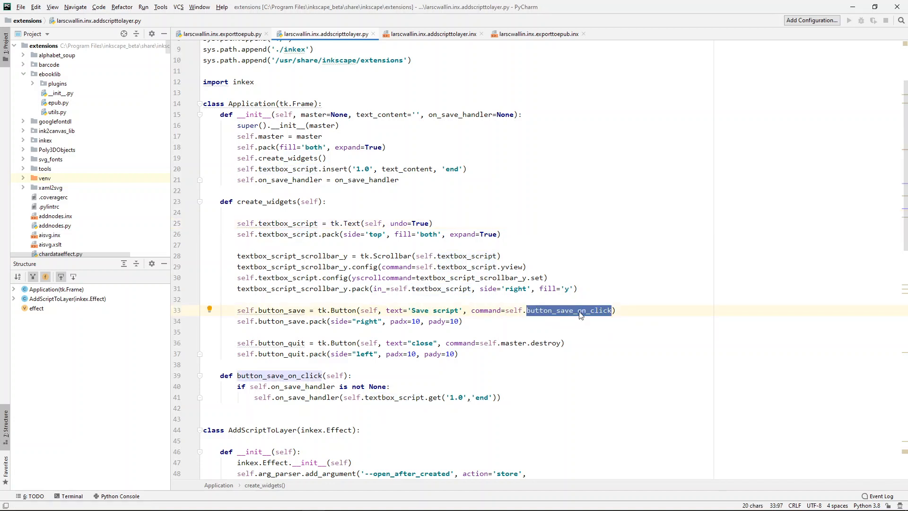
pyautogui.moveTo(314, 380)
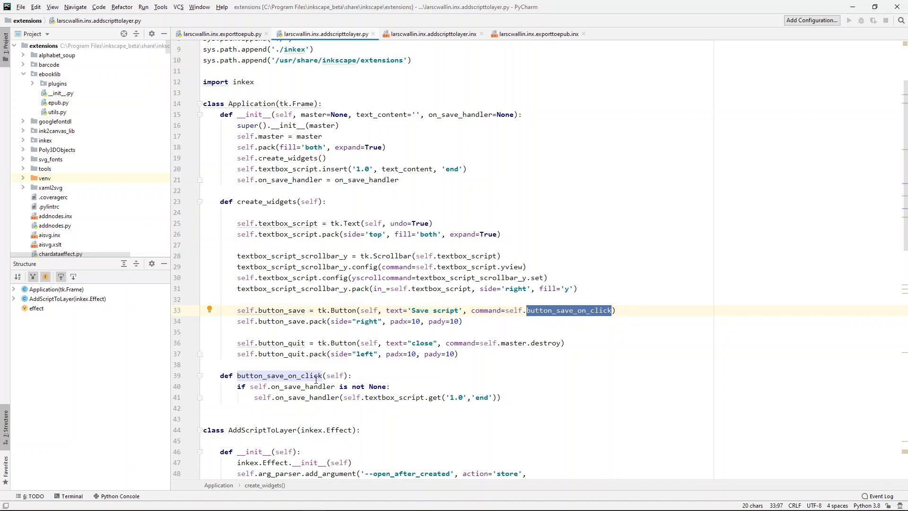
pyautogui.click(339, 386)
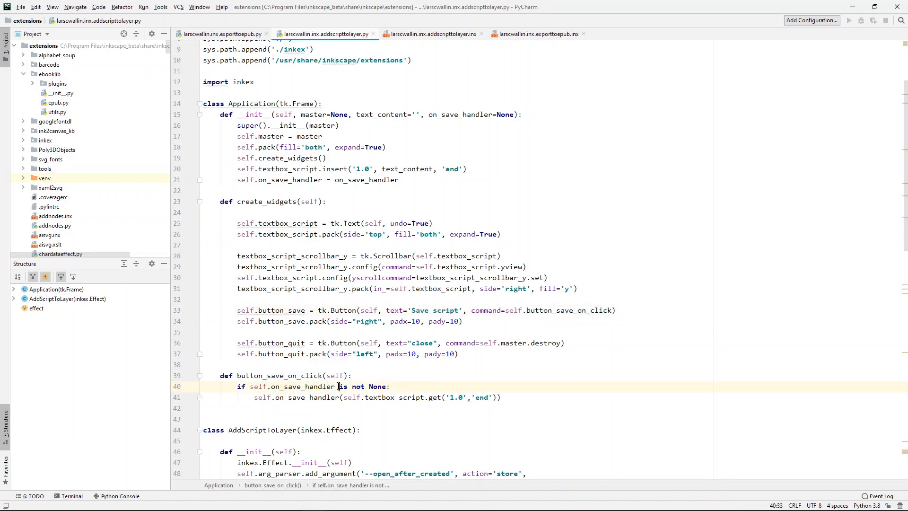
pyautogui.scroll(-3)
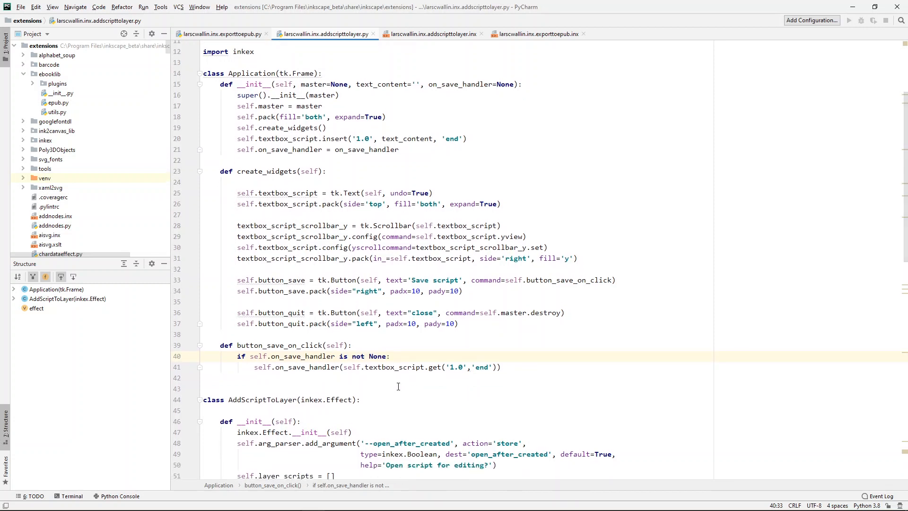
pyautogui.scroll(-3)
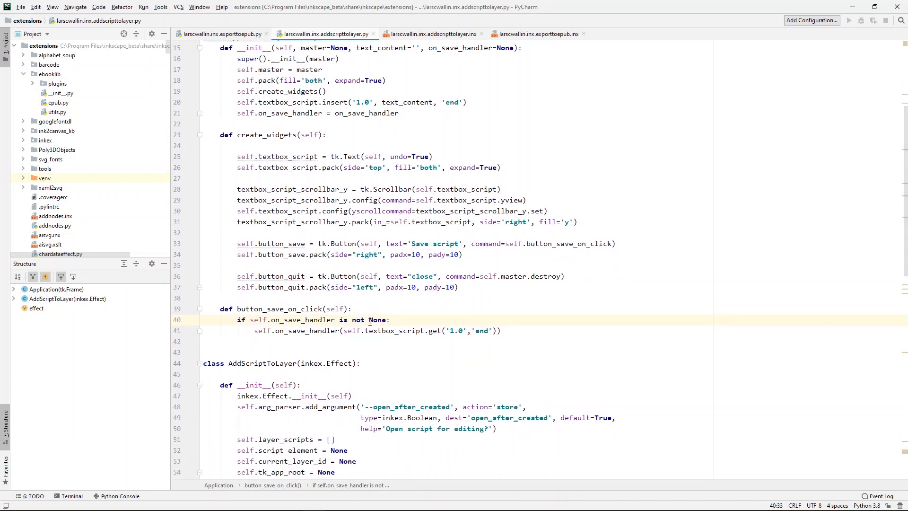
pyautogui.doubleClick(395, 331)
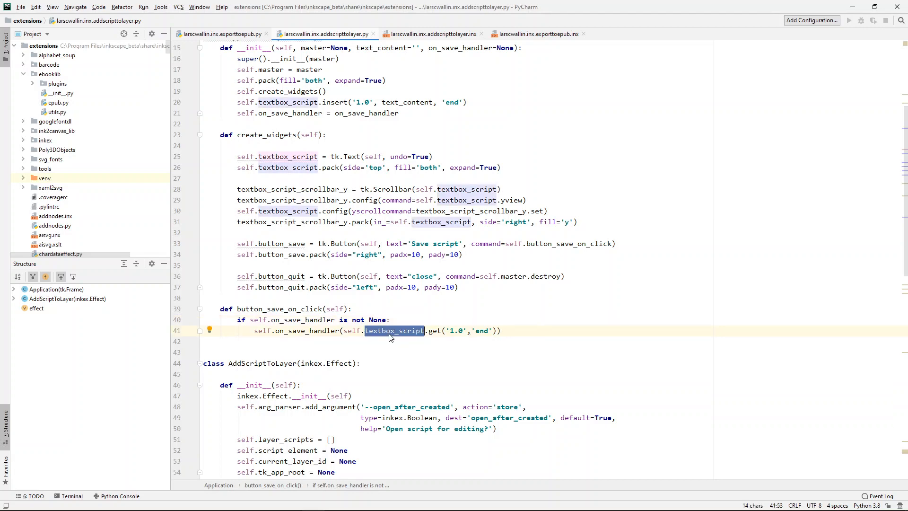
pyautogui.scroll(-3)
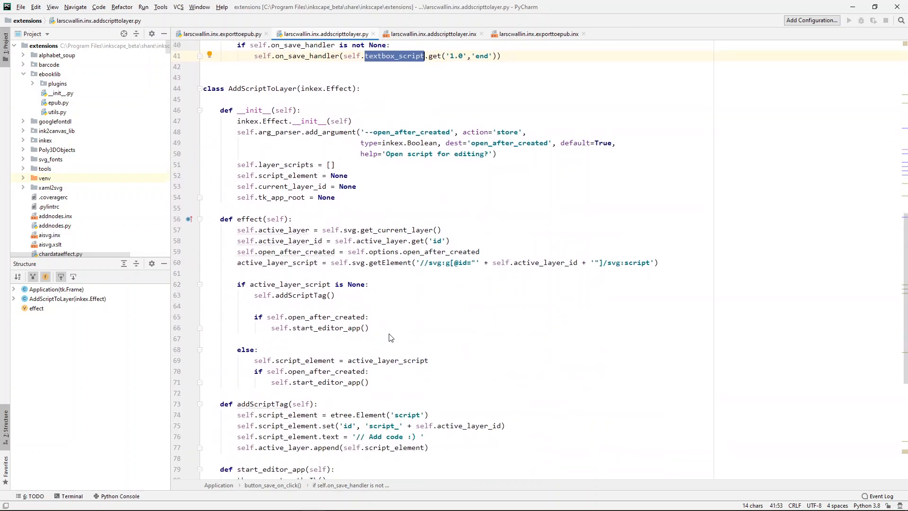
pyautogui.scroll(-3)
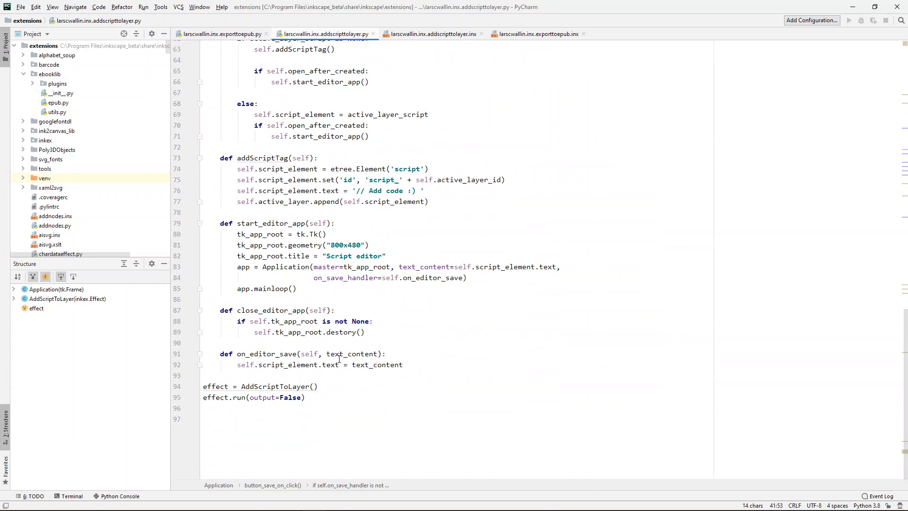
pyautogui.doubleClick(351, 354)
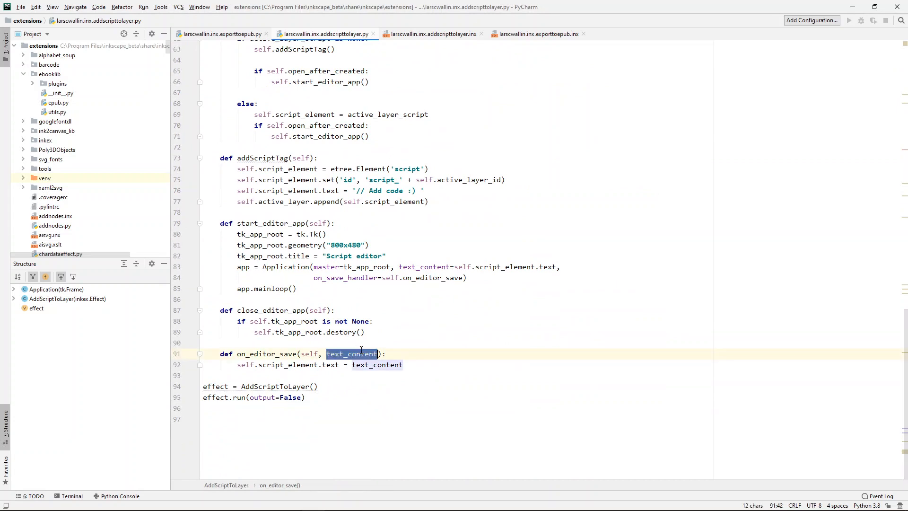
pyautogui.click(360, 352)
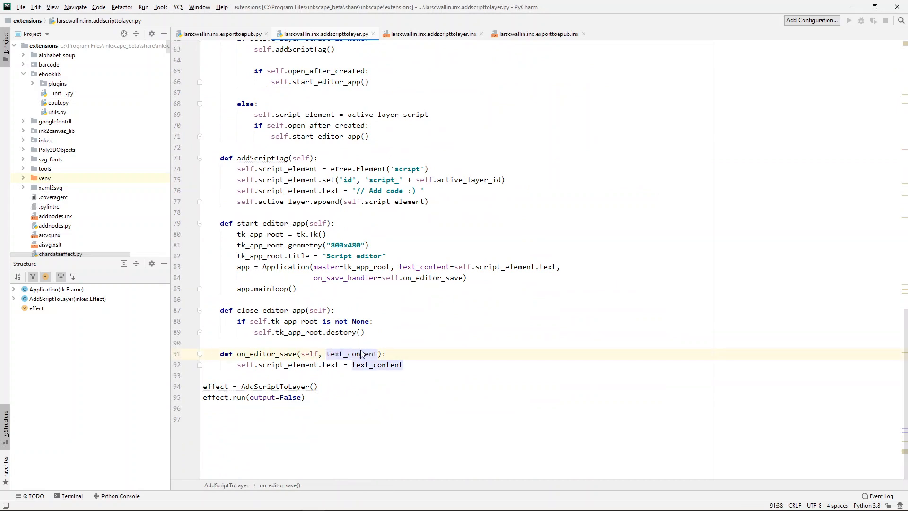
pyautogui.doubleClick(288, 365)
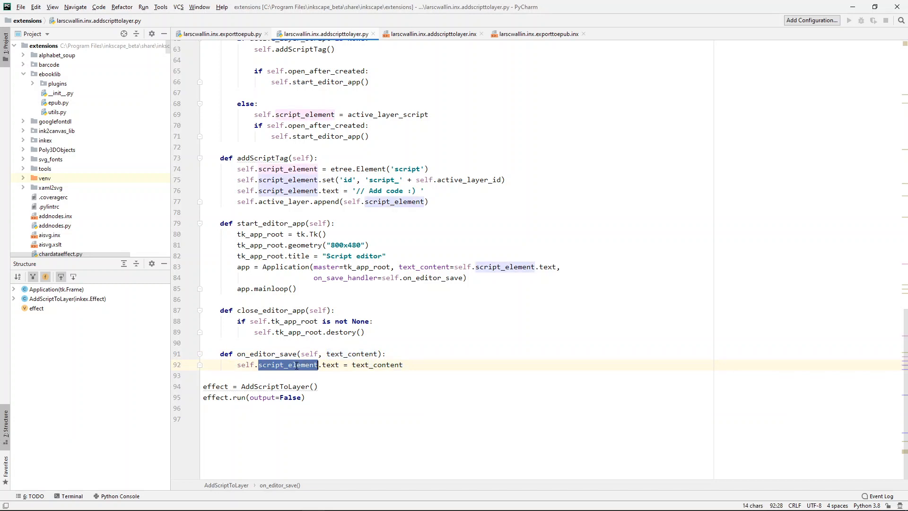